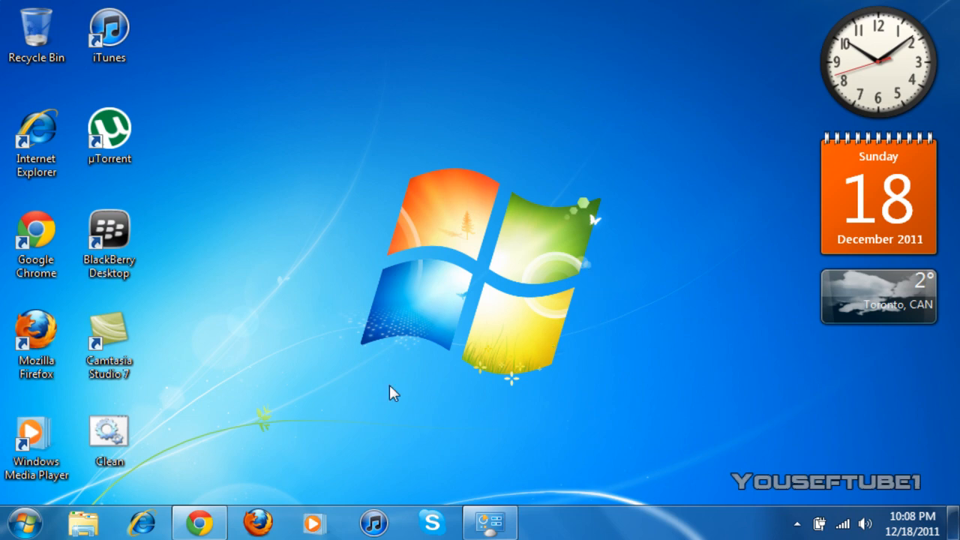
mouse_move(322, 385)
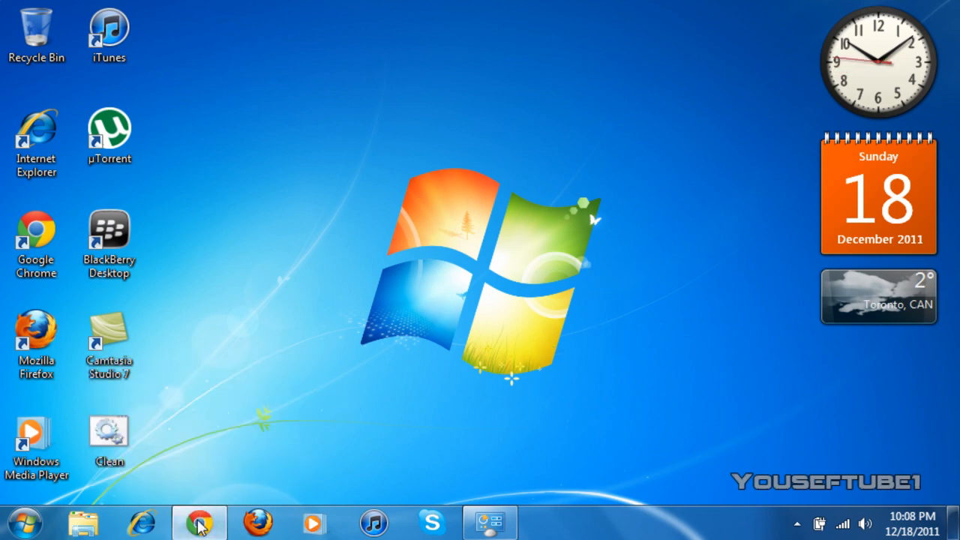
Launch Google Chrome from the taskbar onto the Microsoft Windows 7 themes page
click(195, 520)
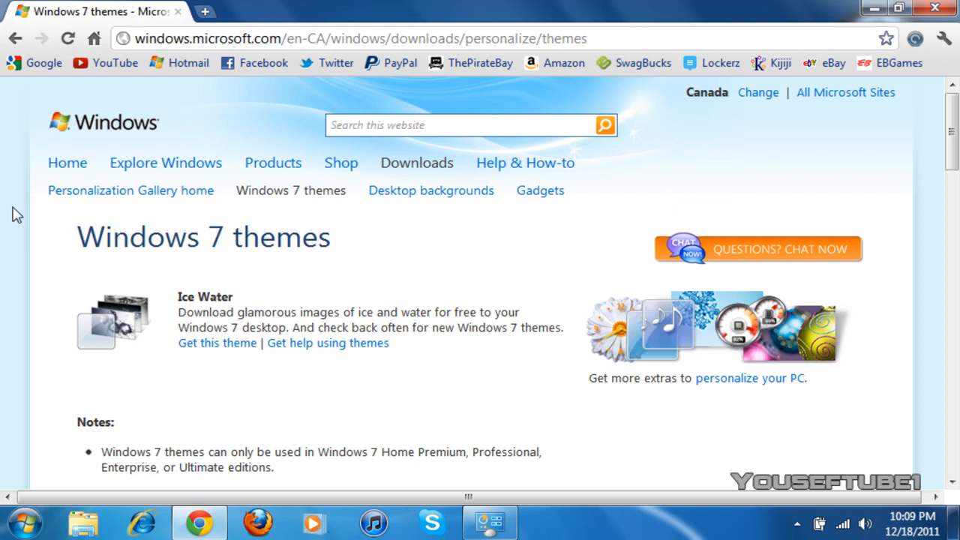
mouse_move(18, 230)
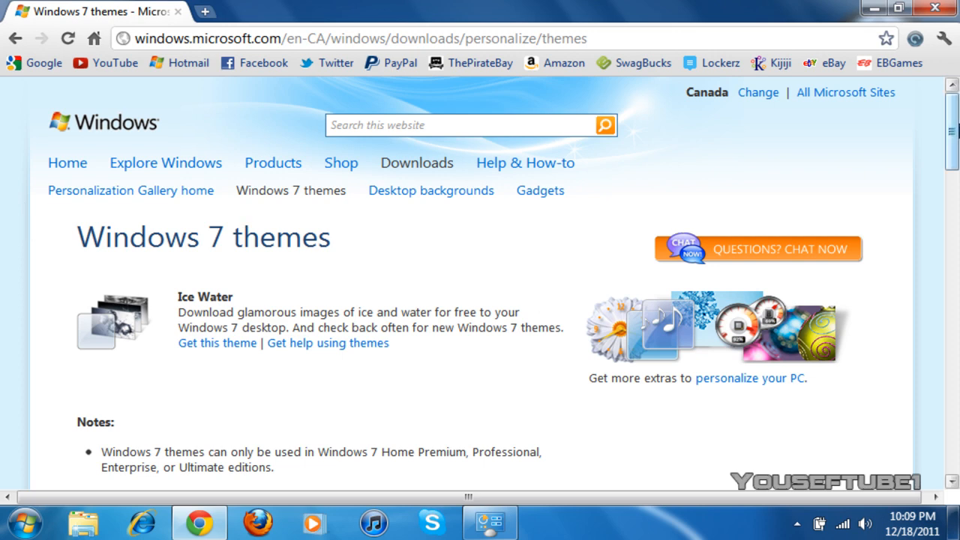
Scroll the themes page down to the Holidays and seasons gallery with Czech Spring, Fireworks and Holiday Lights
scroll(down, 3)
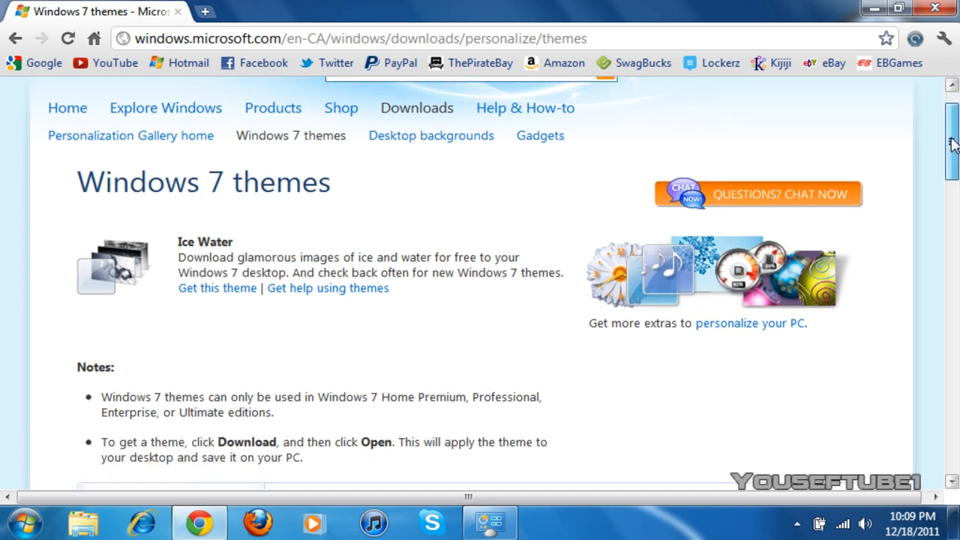
scroll(down, 3)
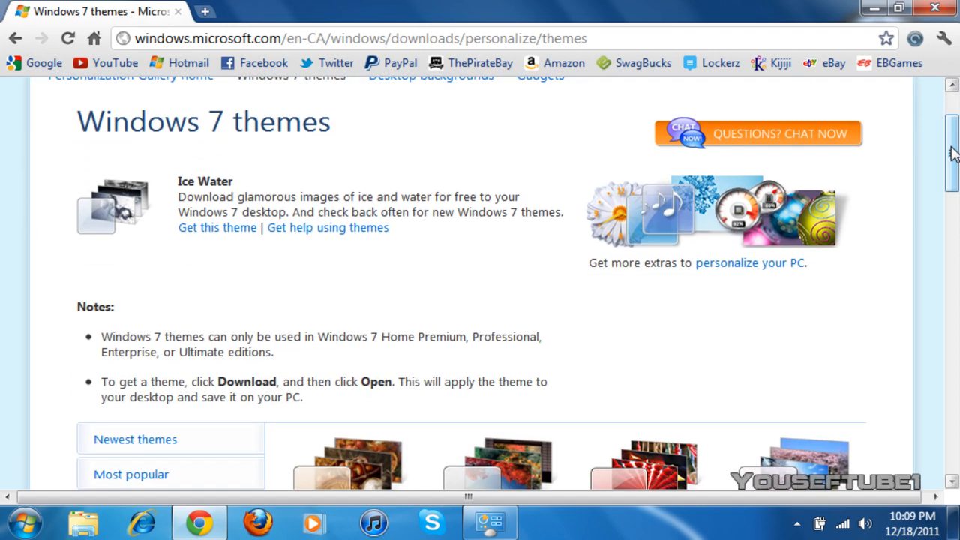
scroll(down, 3)
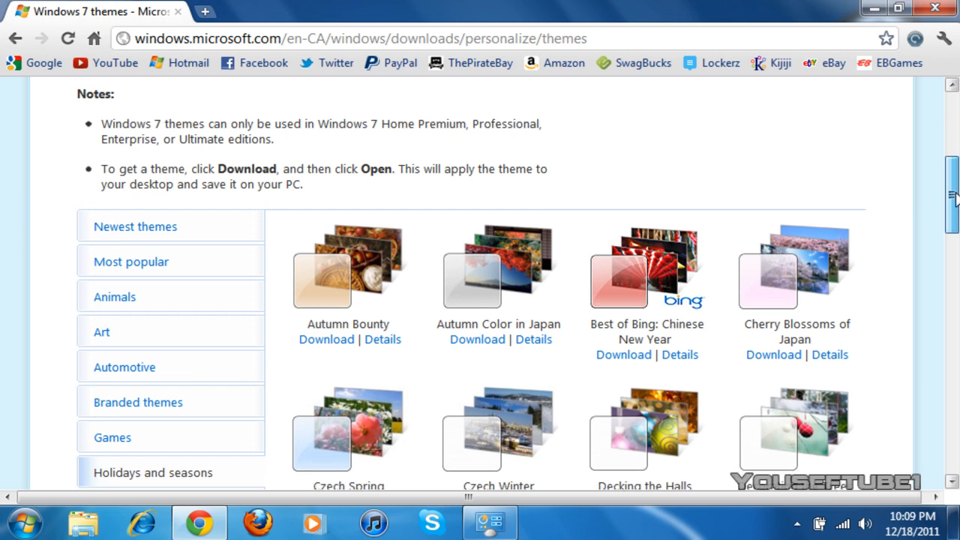
scroll(down, 3)
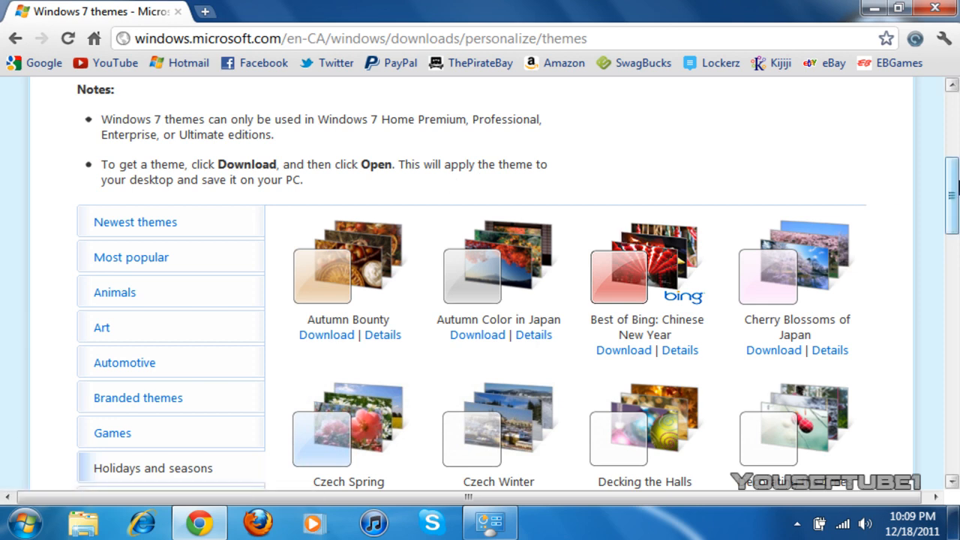
scroll(down, 3)
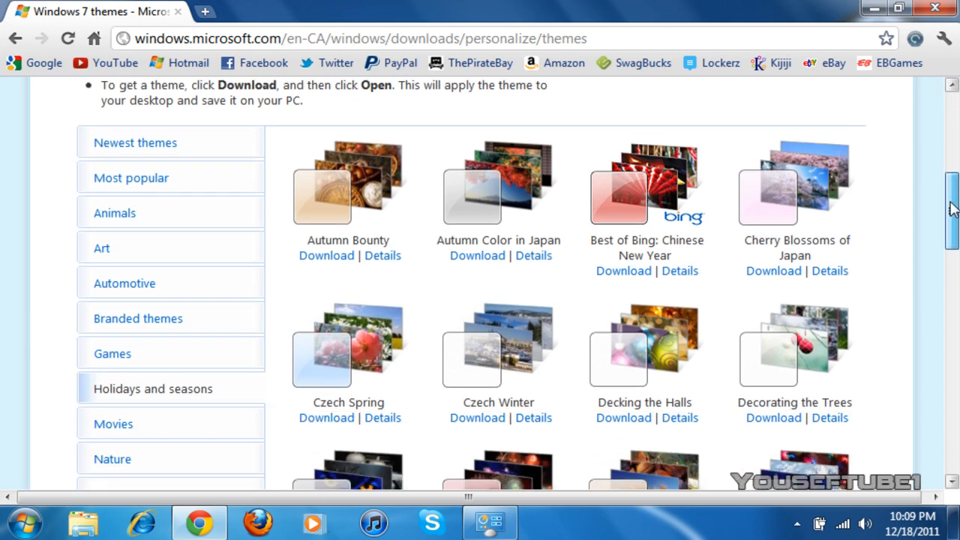
scroll(down, 3)
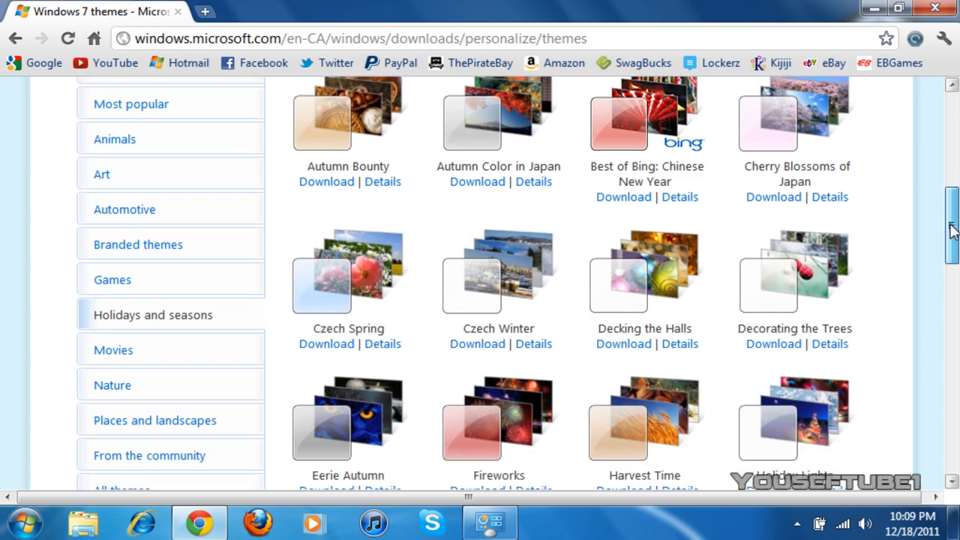
scroll(down, 3)
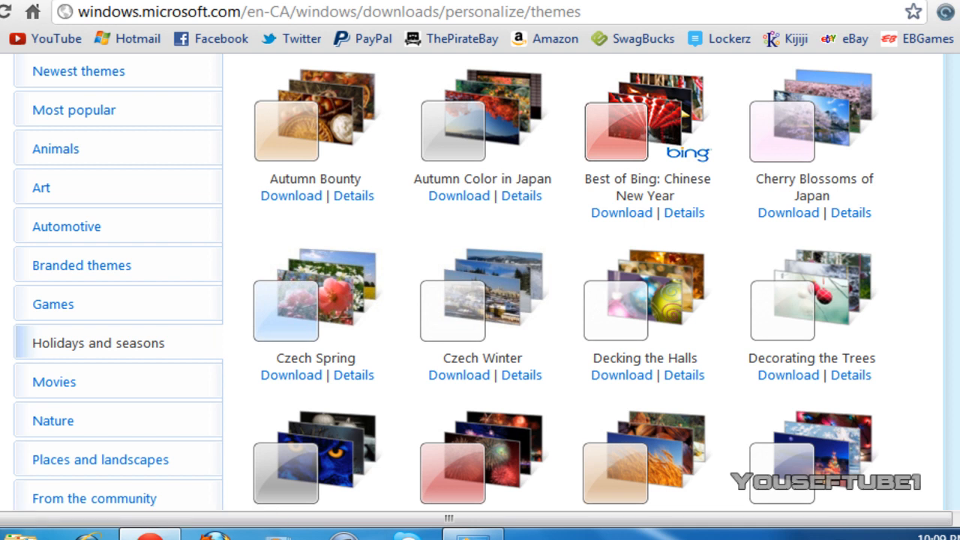
scroll(down, 3)
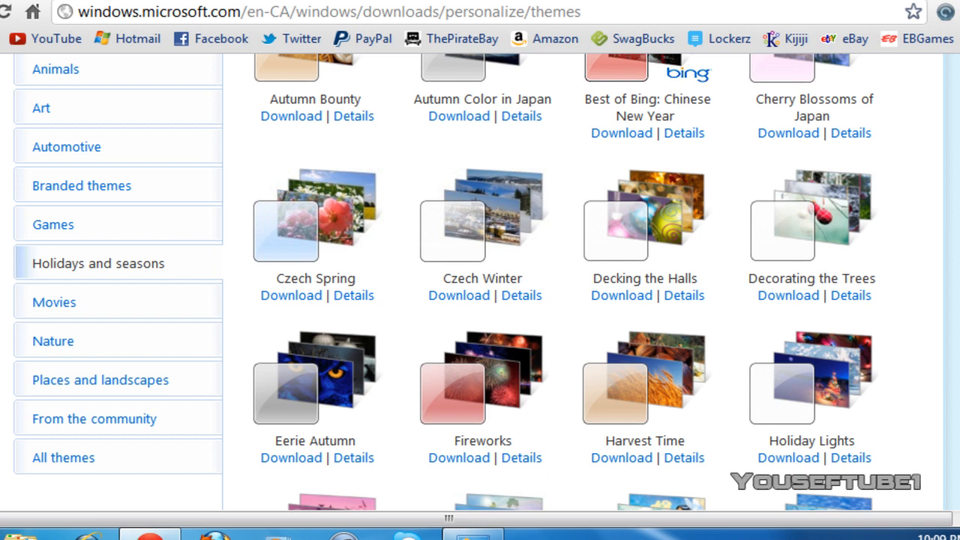
mouse_move(157, 264)
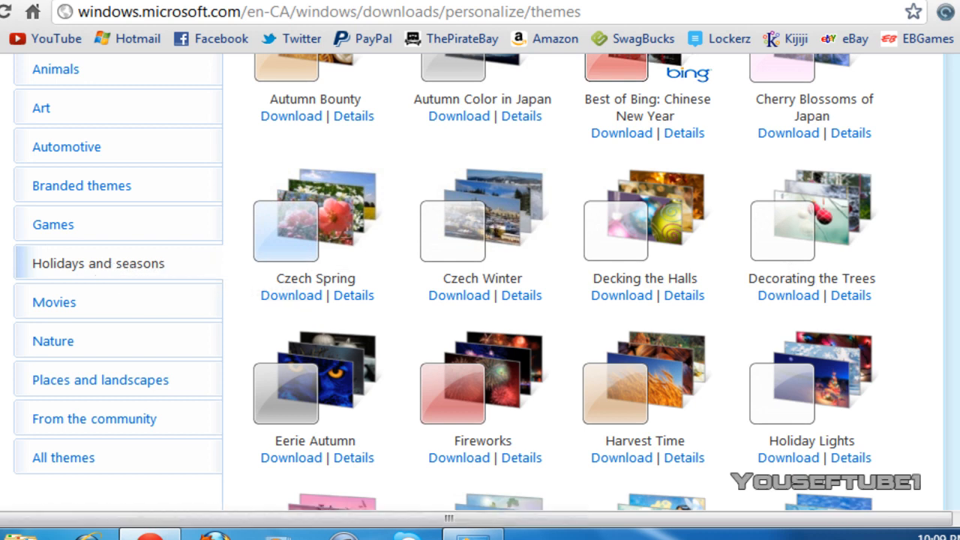
scroll(up, 3)
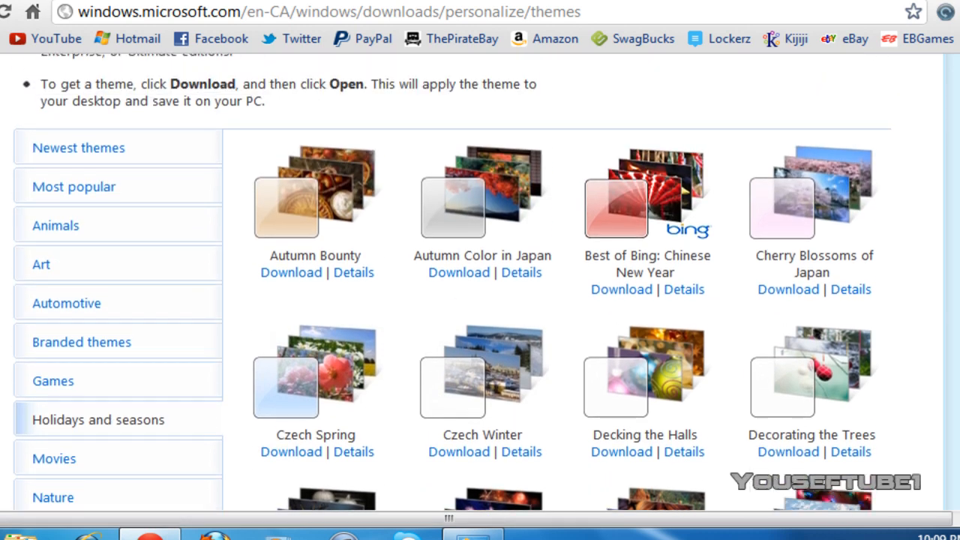
scroll(down, 3)
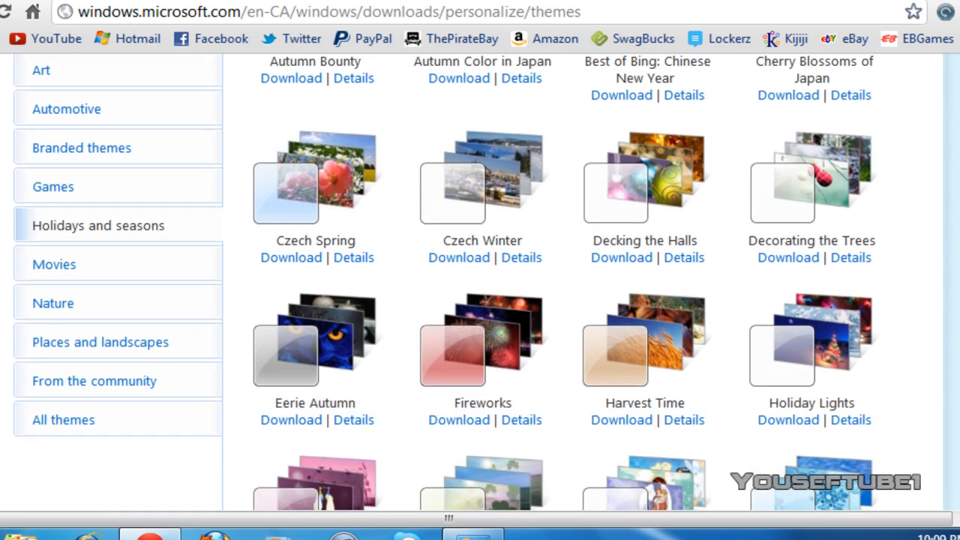
scroll(down, 3)
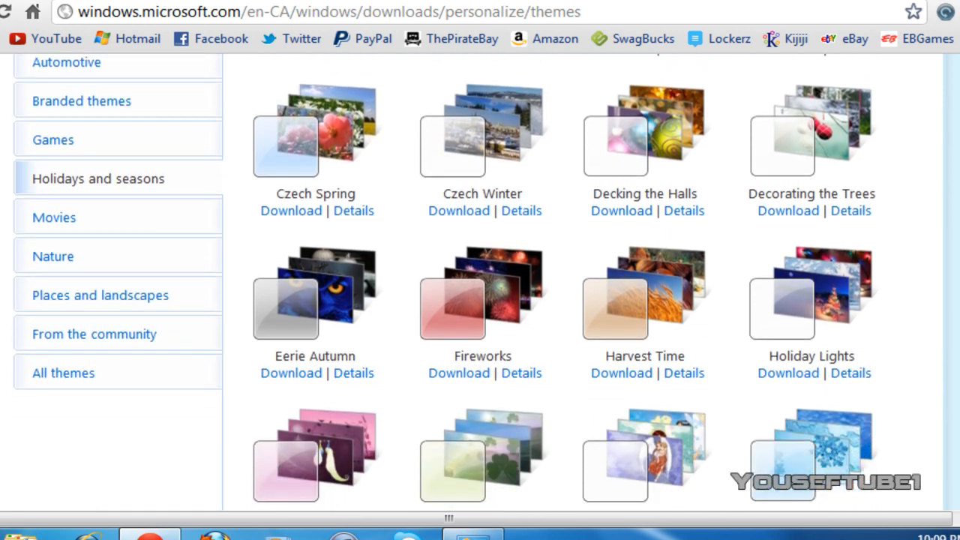
mouse_move(627, 137)
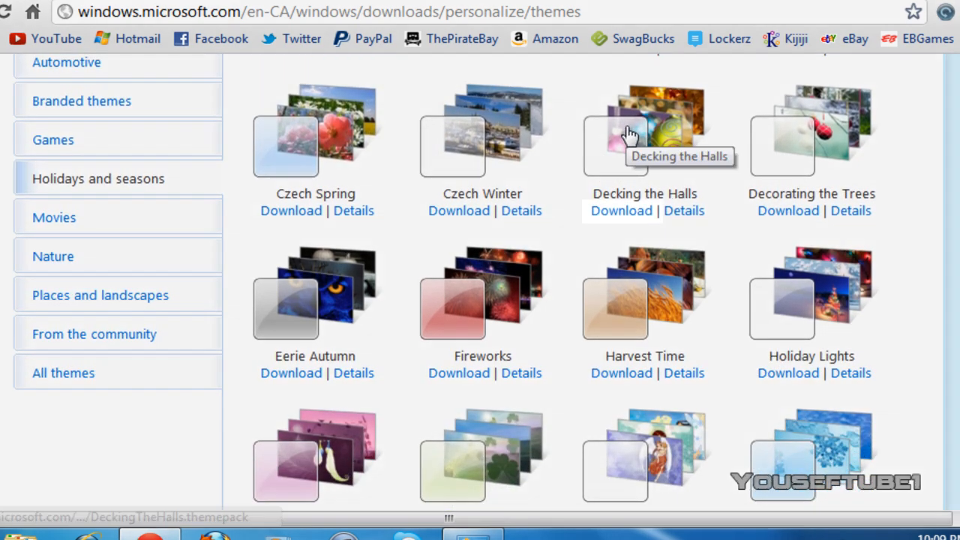
Start downloading the Decking the Halls .themepack (9.4 MB) from its Download link
click(621, 210)
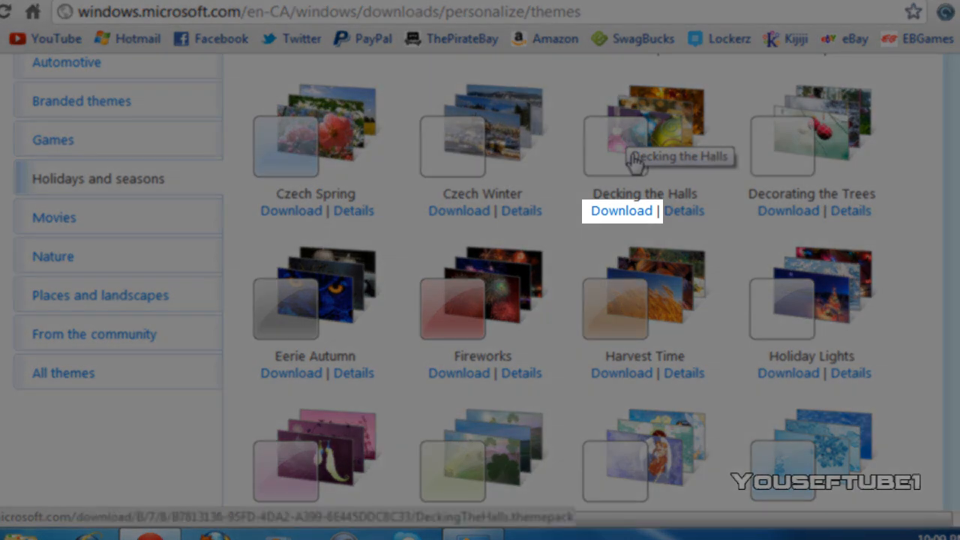
mouse_move(577, 234)
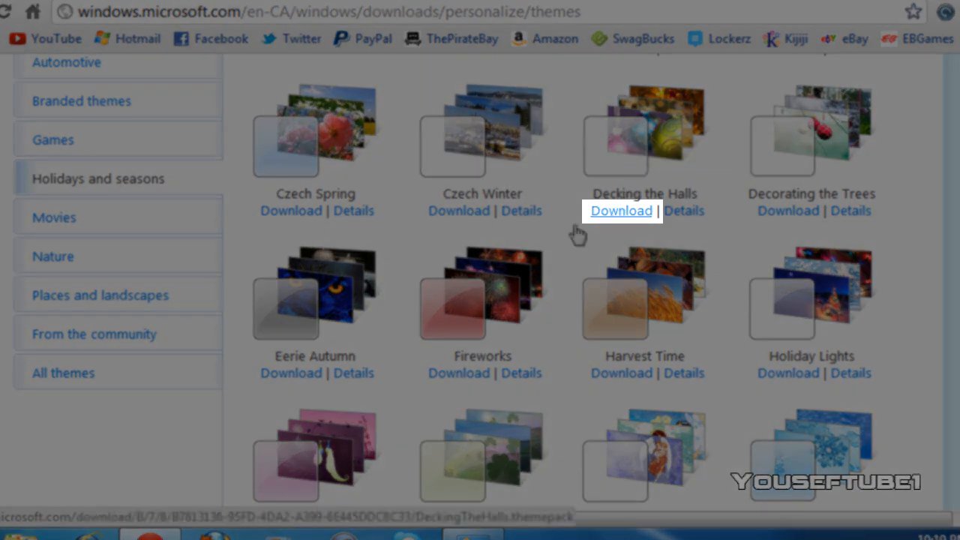
click(621, 210)
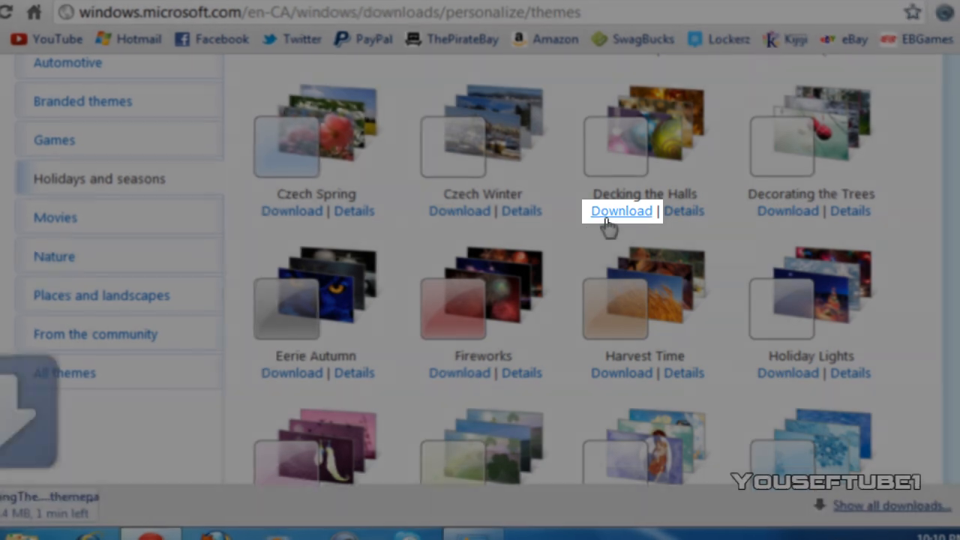
click(621, 210)
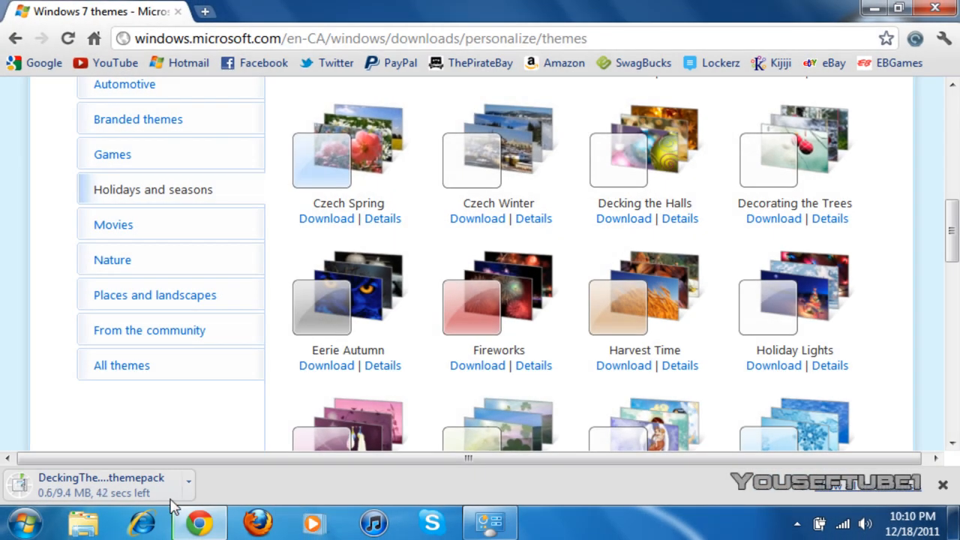
mouse_move(306, 490)
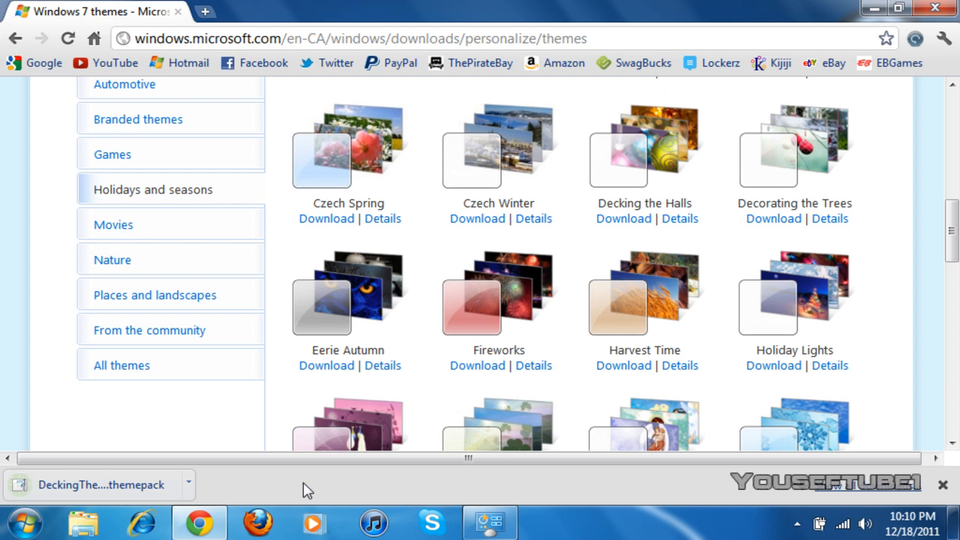
mouse_move(225, 431)
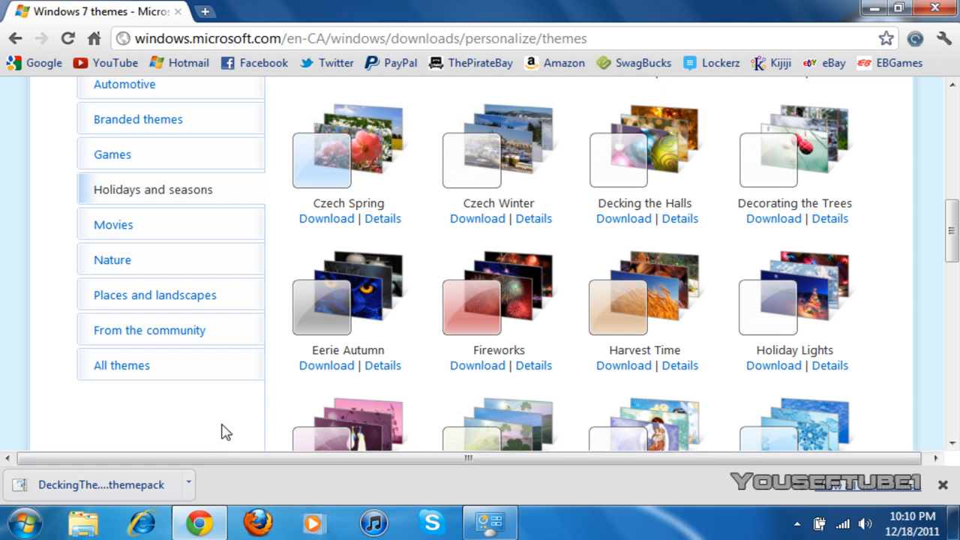
mouse_move(98, 501)
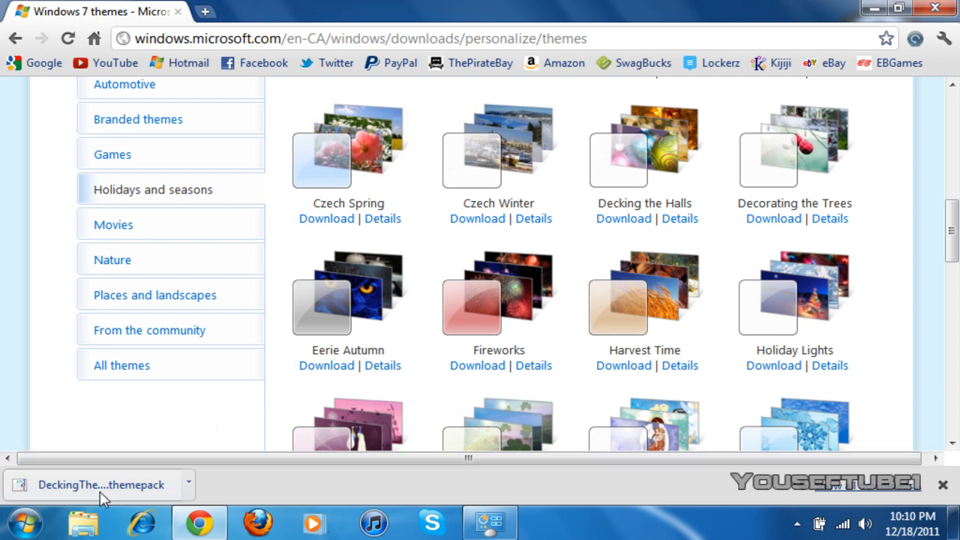
mouse_move(99, 498)
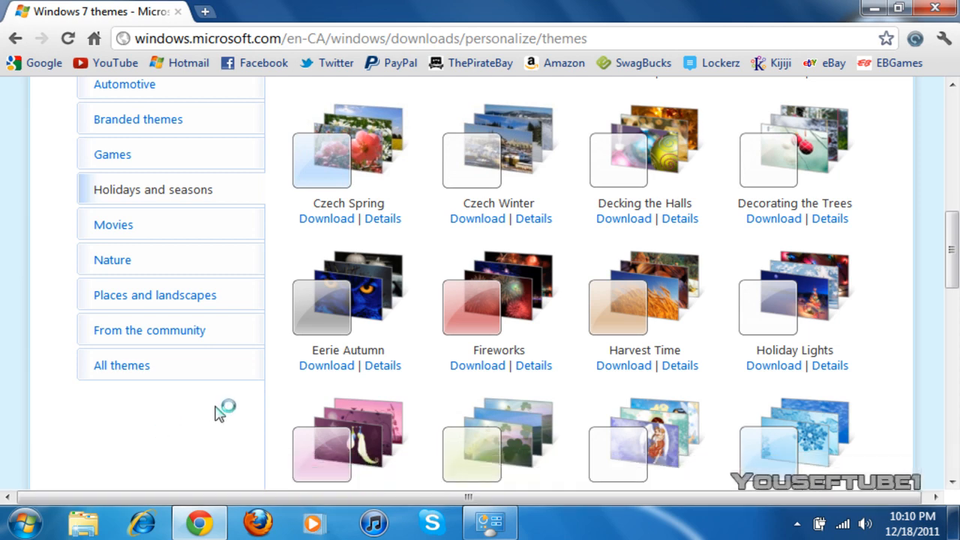
Run the downloaded Decking the Halls themepack so Personalization installs and applies it
click(624, 218)
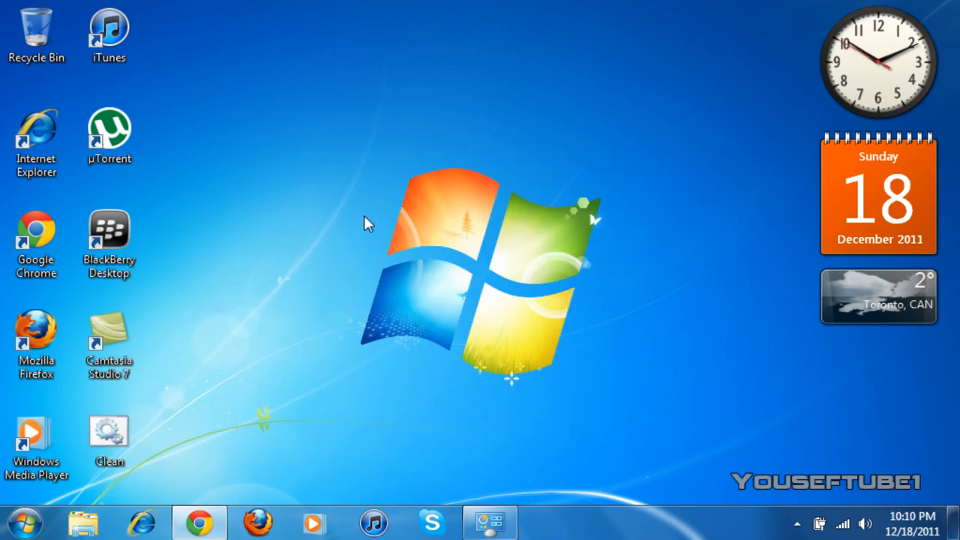
mouse_move(509, 310)
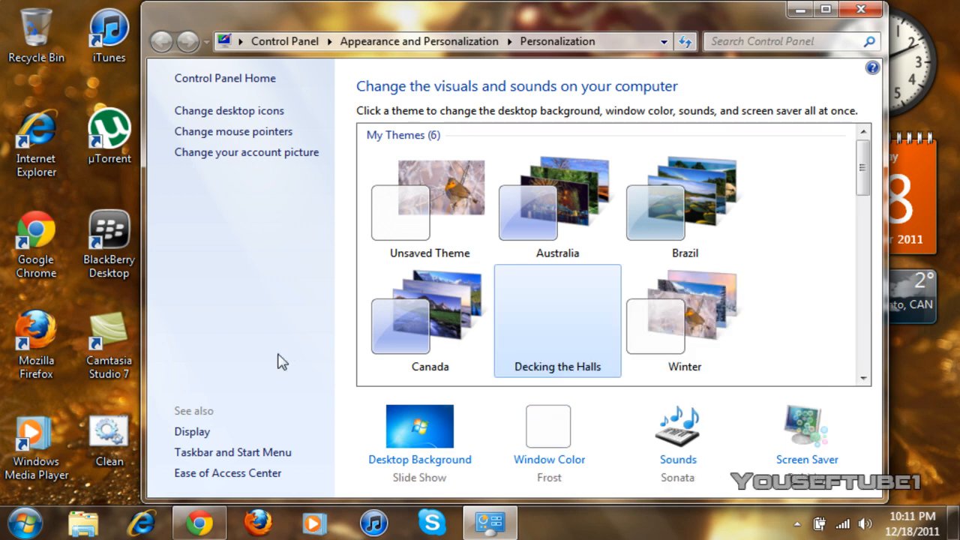
mouse_move(863, 173)
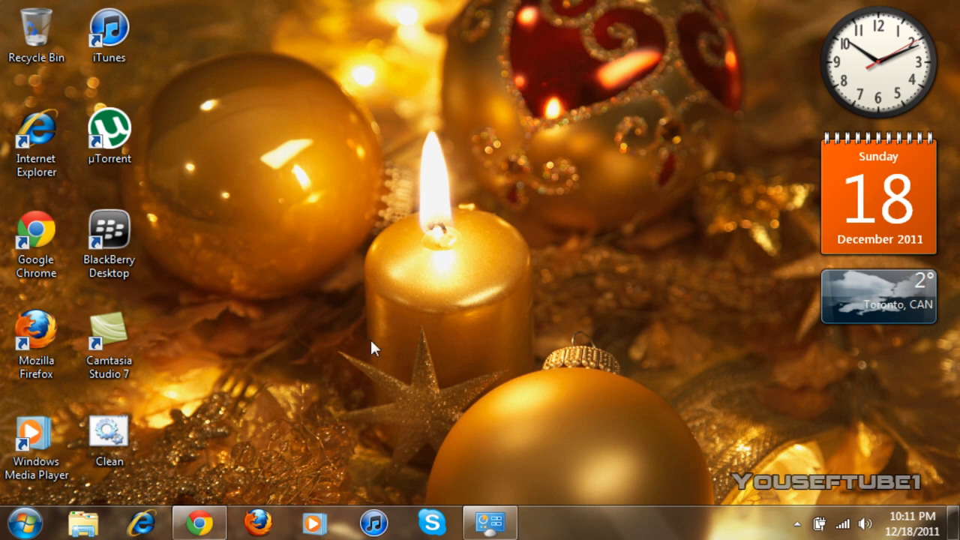
mouse_move(339, 366)
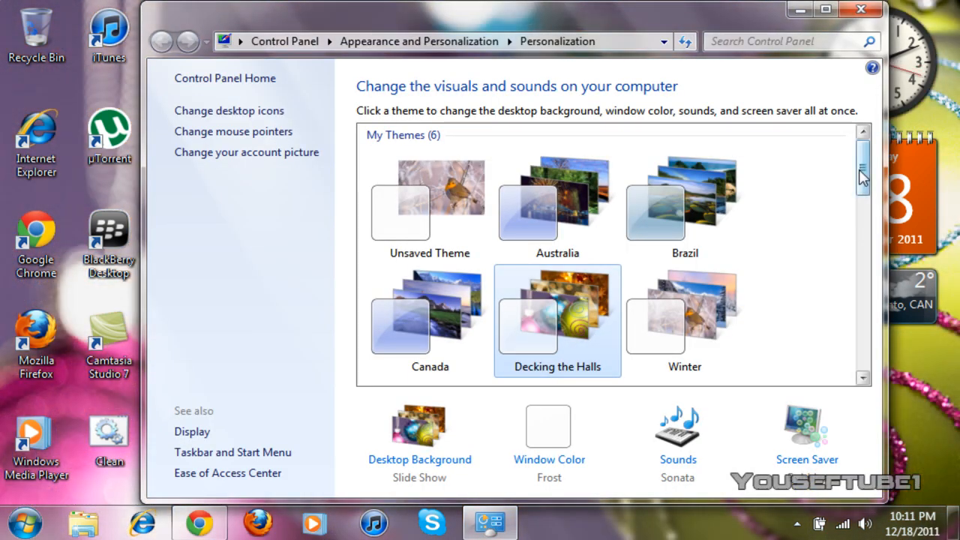
mouse_move(787, 27)
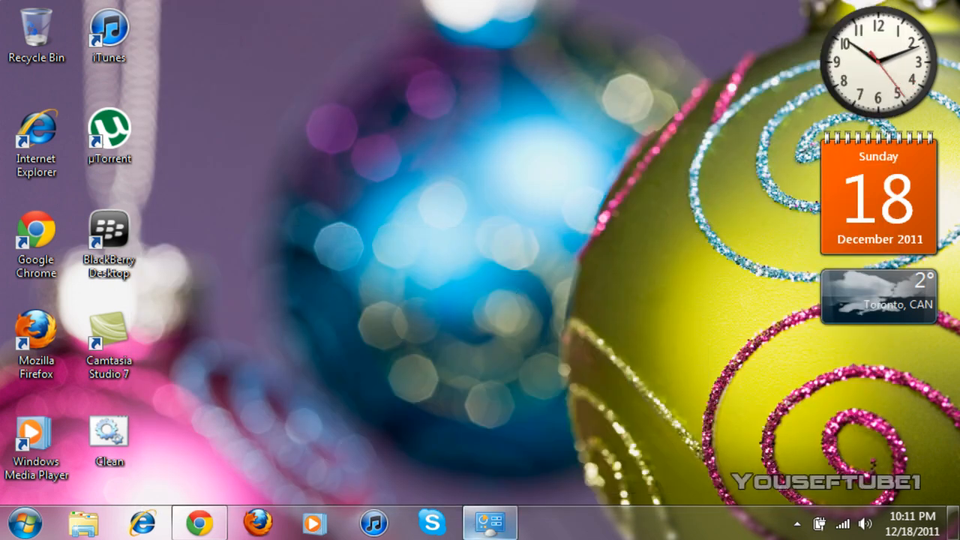
Restore the Personalization window showing Decking the Halls selected under My Themes
click(494, 519)
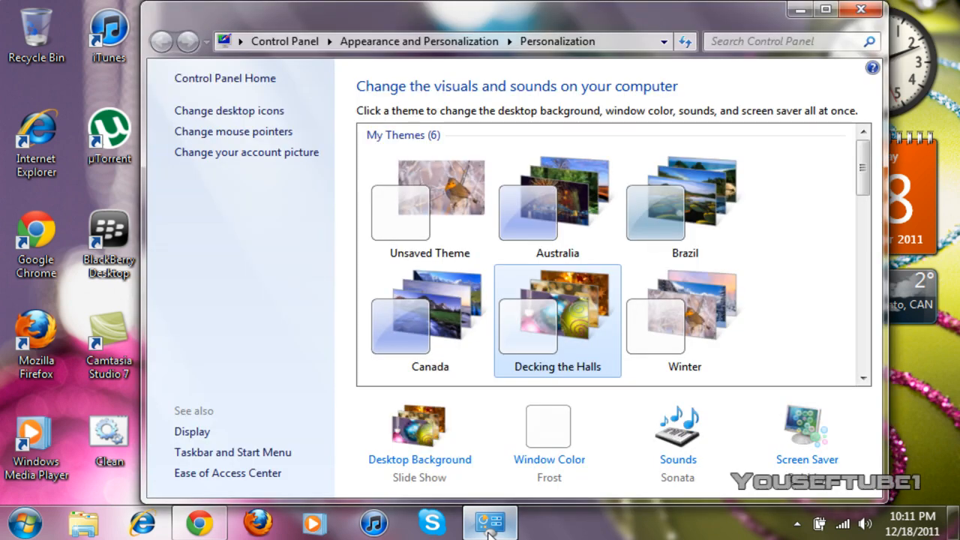
mouse_move(336, 469)
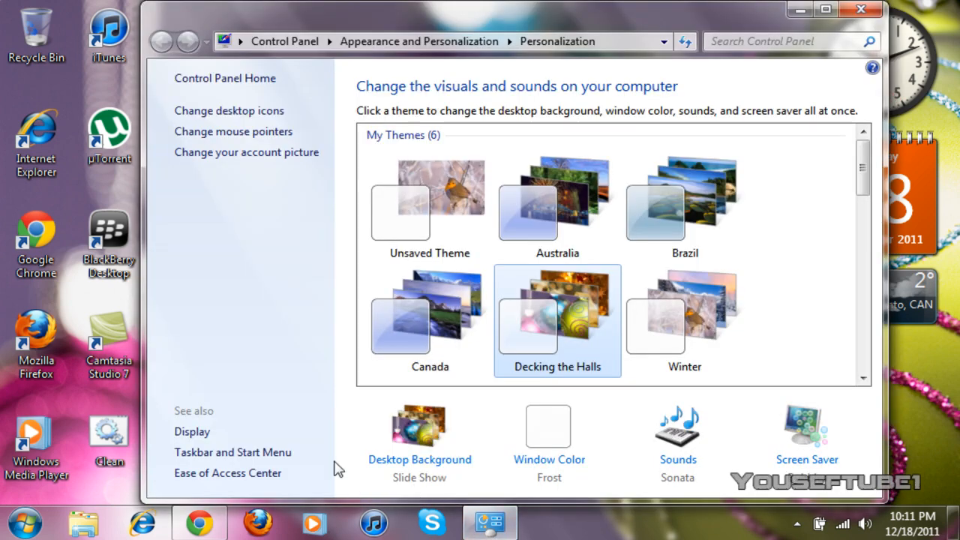
mouse_move(411, 458)
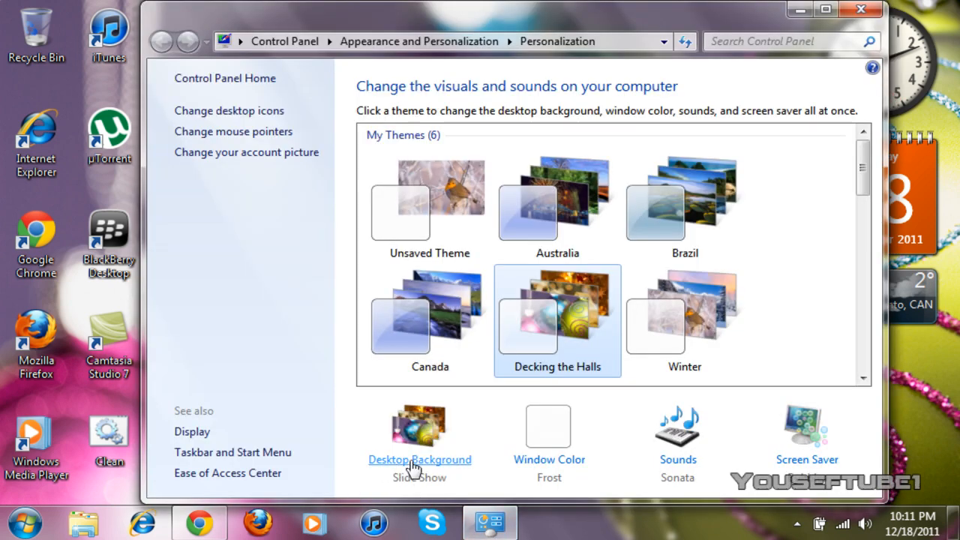
mouse_move(528, 469)
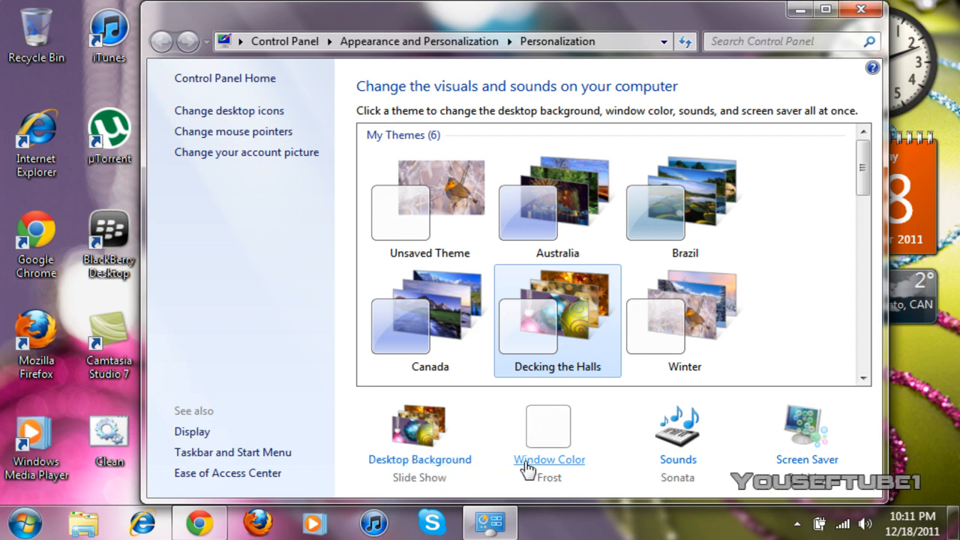
mouse_move(705, 467)
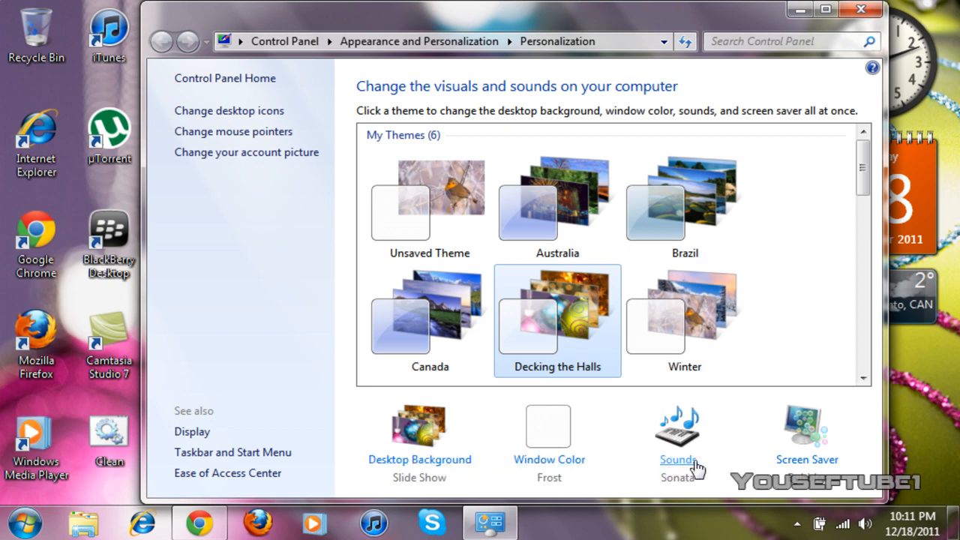
mouse_move(819, 462)
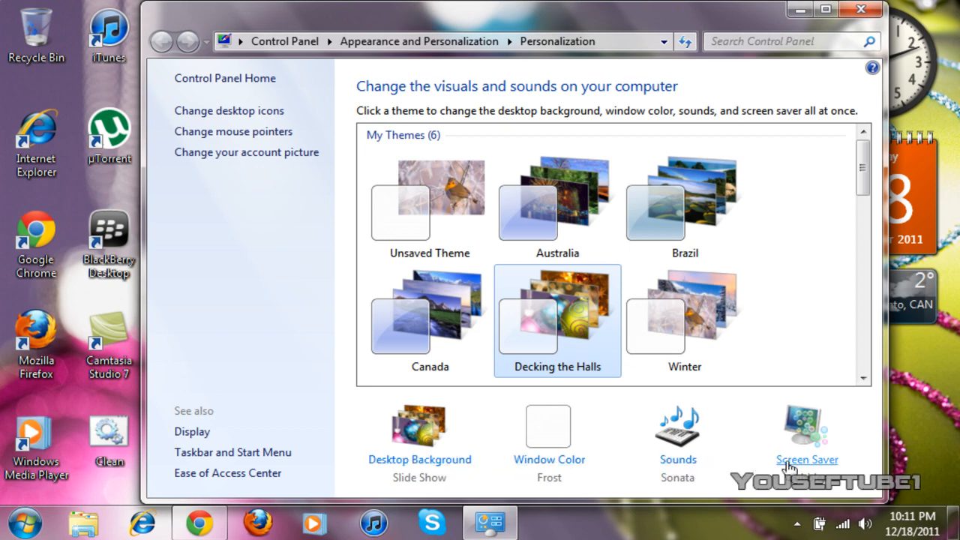
mouse_move(405, 473)
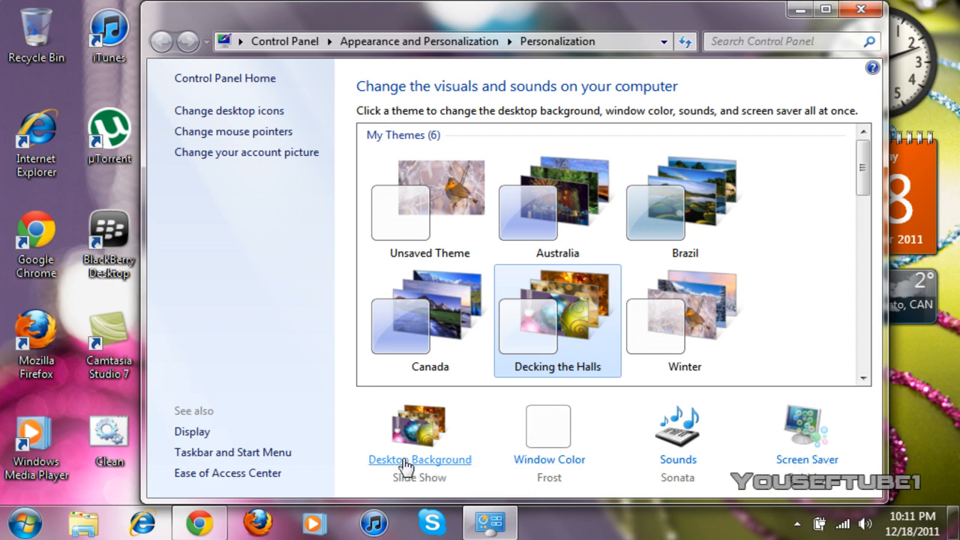